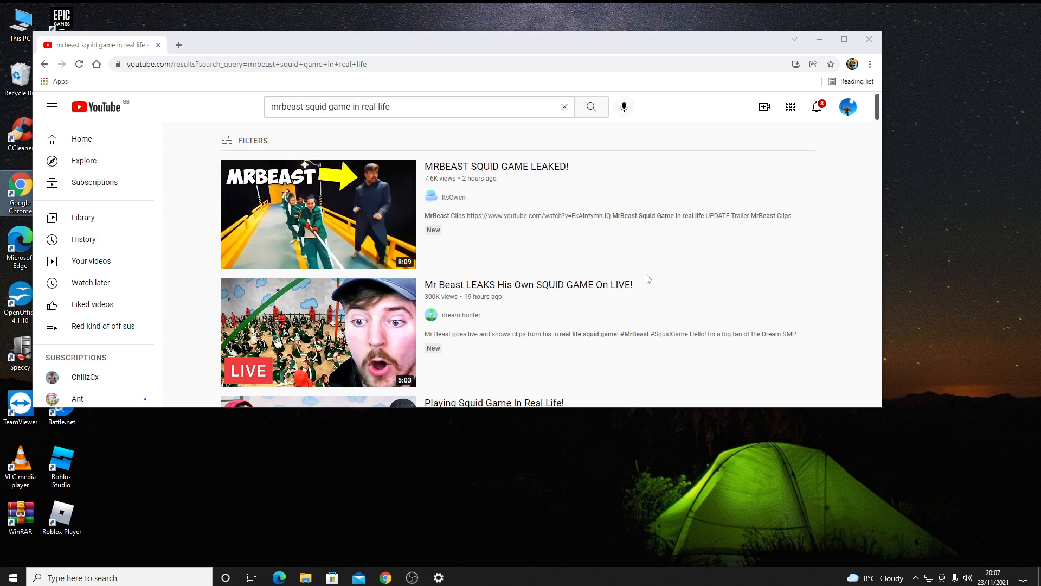
Search YouTube for 'mrbeast squid game in real life trailer' via the dropdown suggestion
click(419, 106)
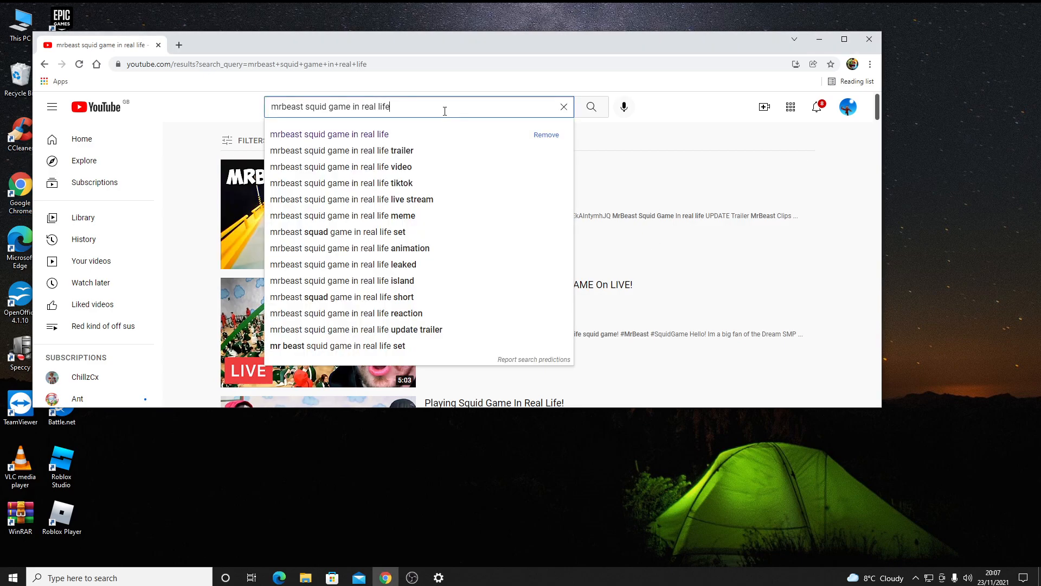
mouse_move(322, 185)
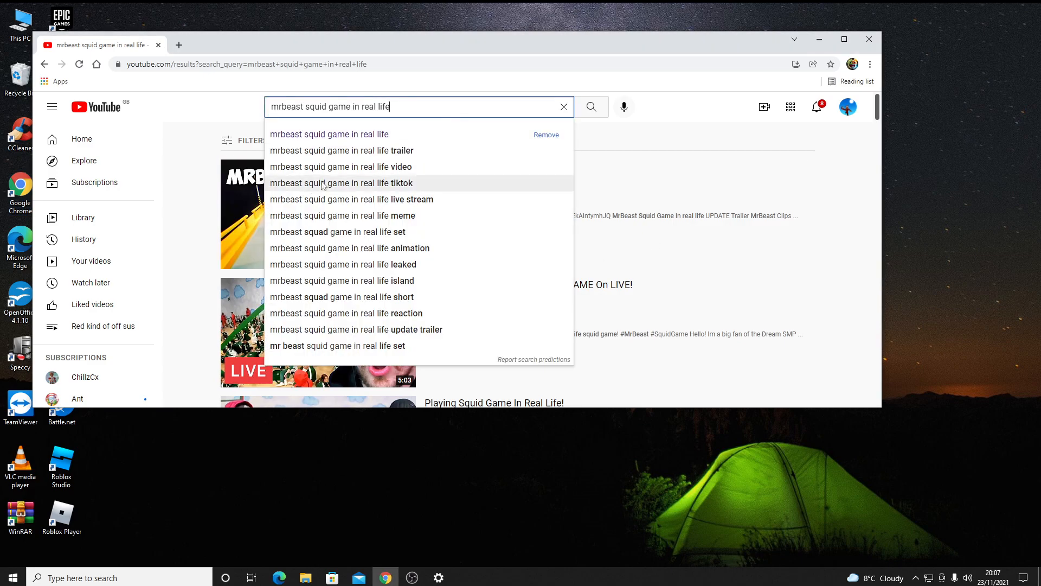
click(340, 150)
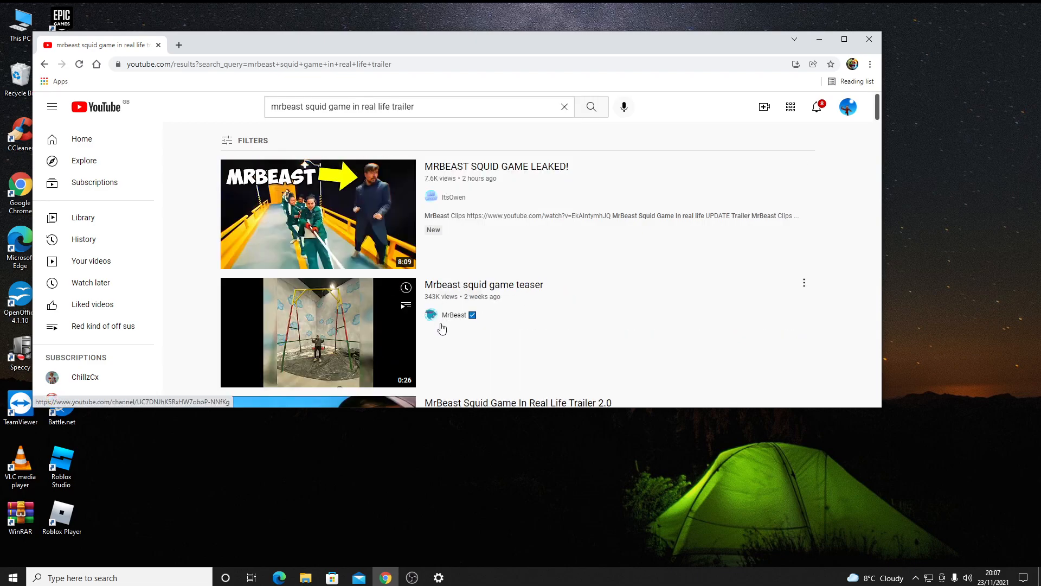
Play the 'Mrbeast squid game teaser' result through to its end at 0:25
click(318, 332)
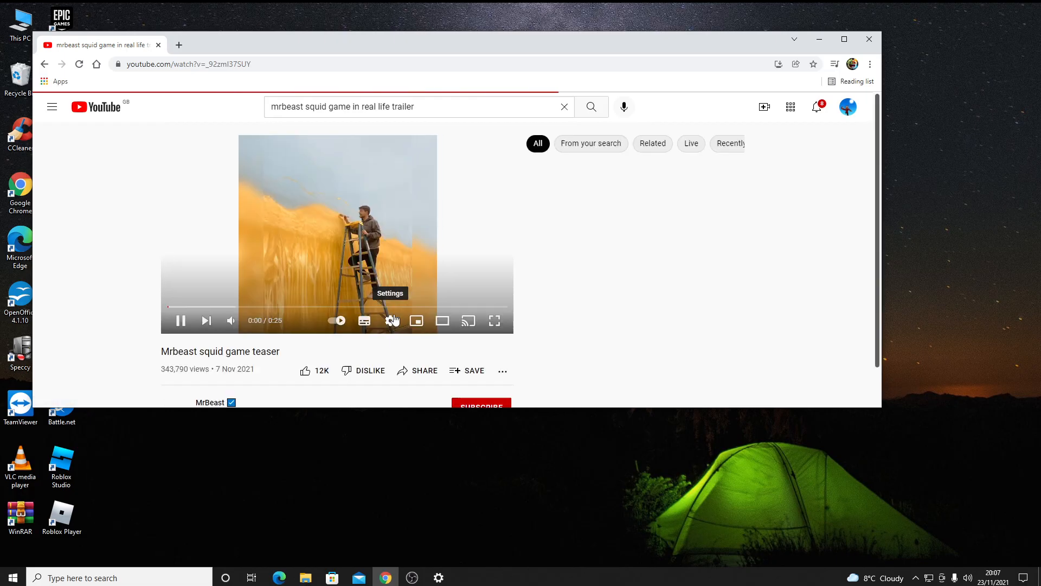
click(494, 320)
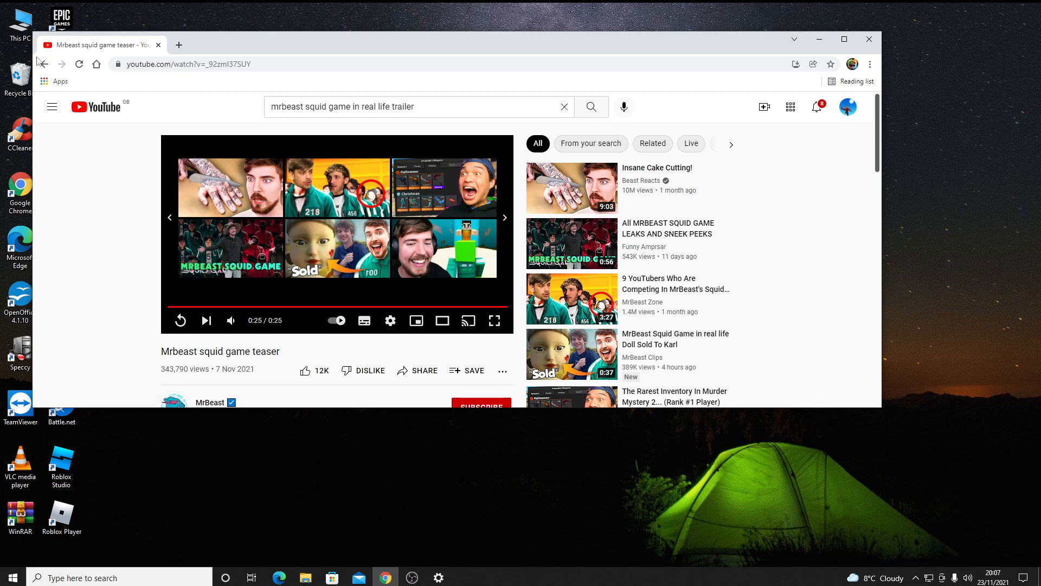
Go back to the trailer search results and browse further down past other MrBeast squid game videos
click(590, 107)
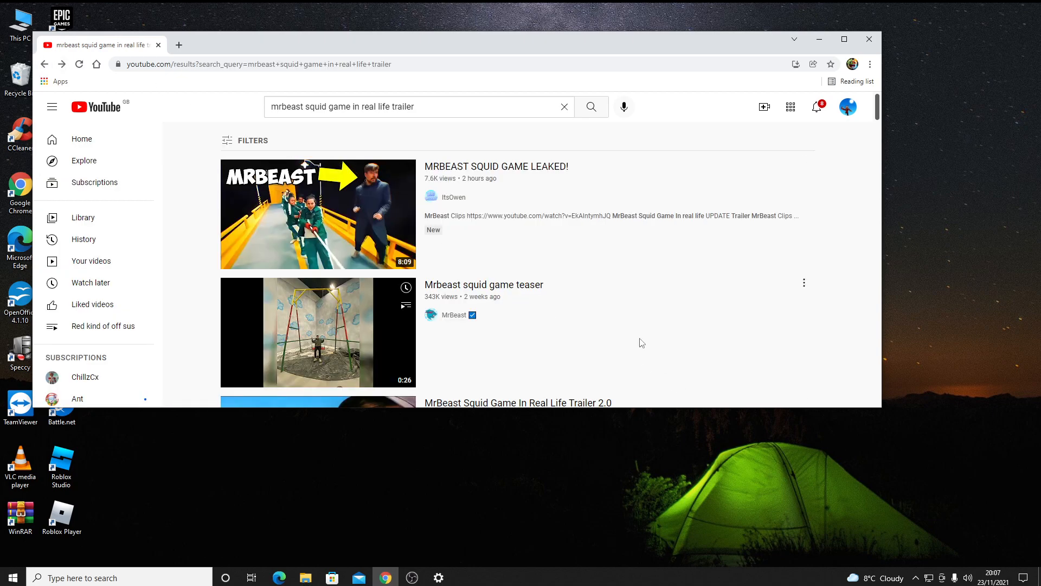
scroll(down, 3)
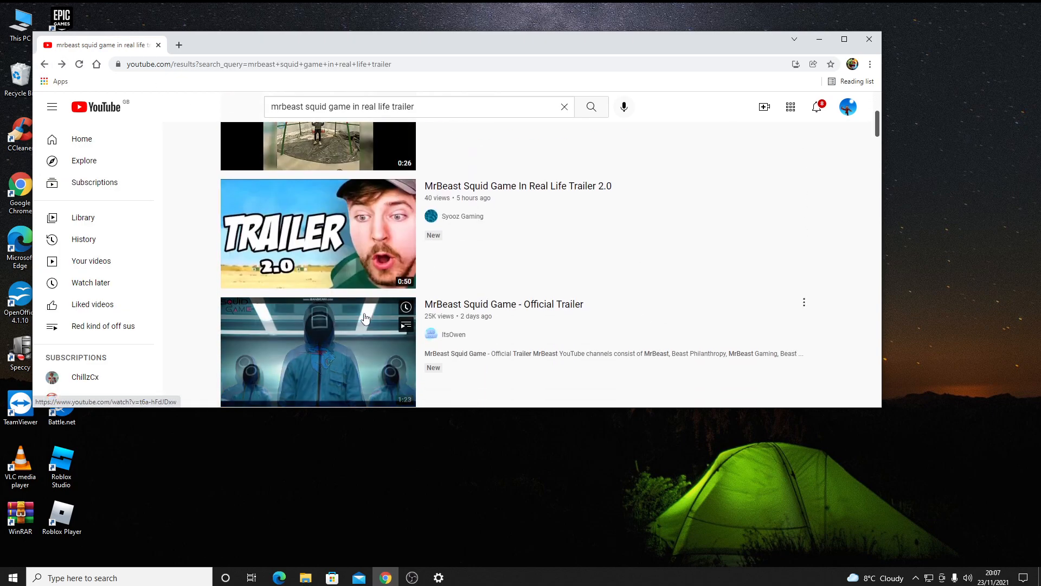
scroll(down, 3)
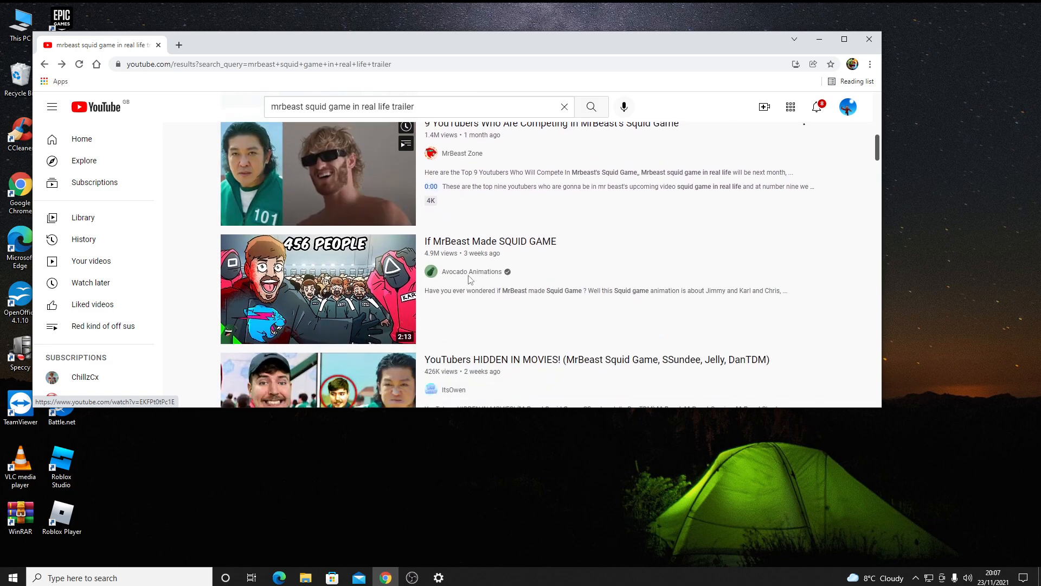
scroll(down, 3)
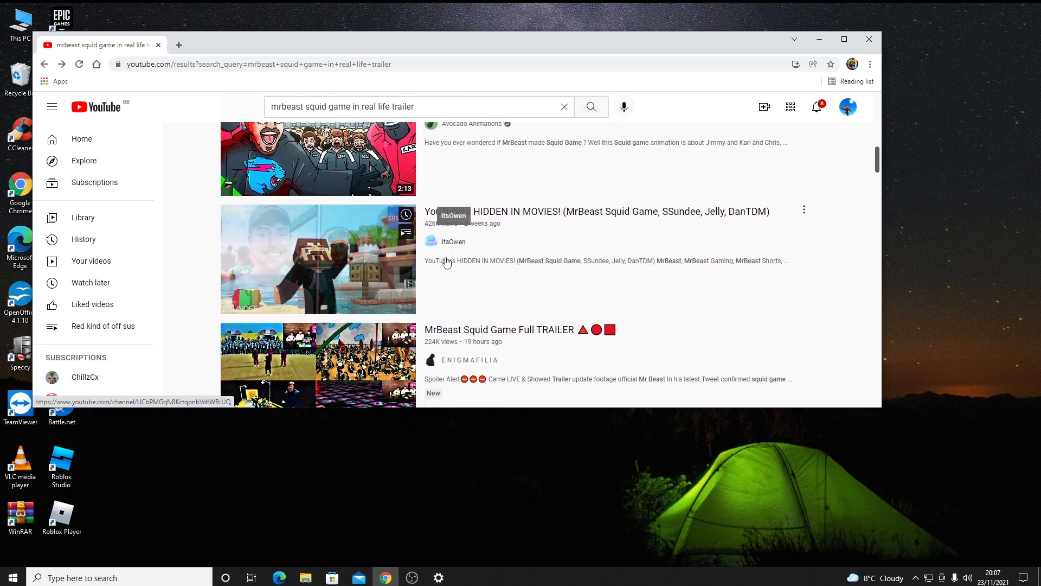
scroll(down, 3)
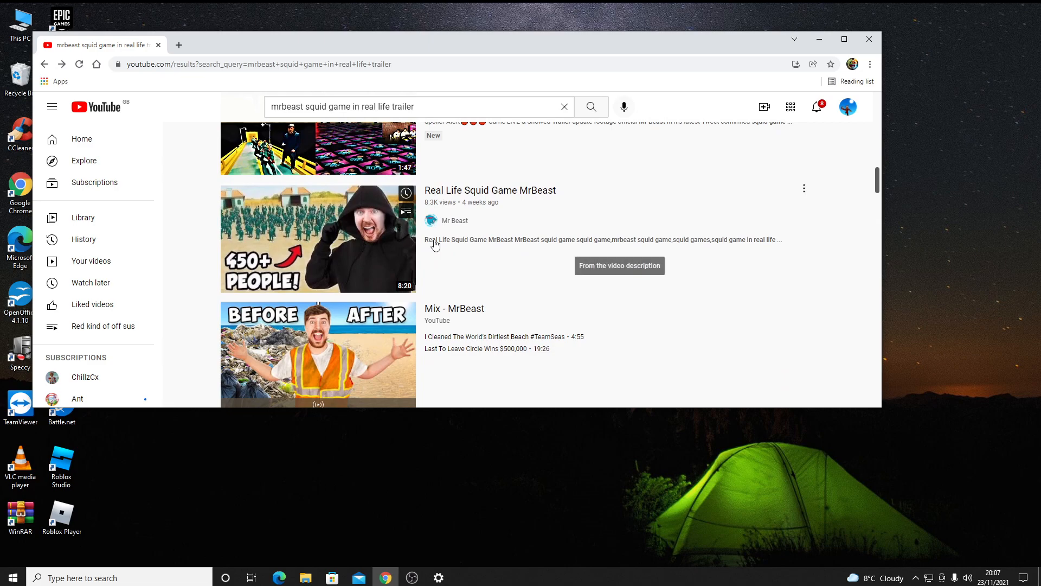
mouse_move(332, 260)
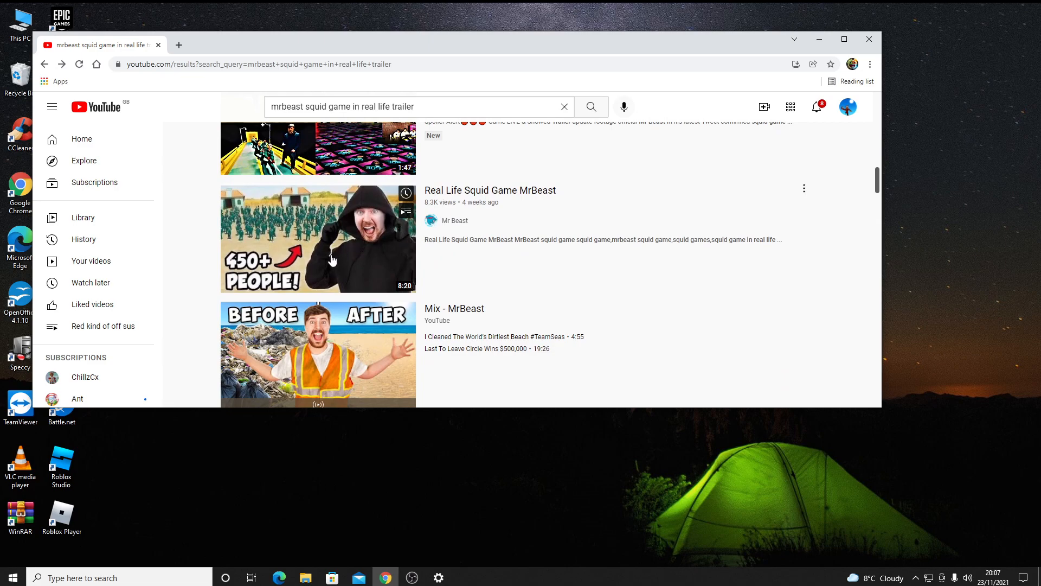
scroll(down, 3)
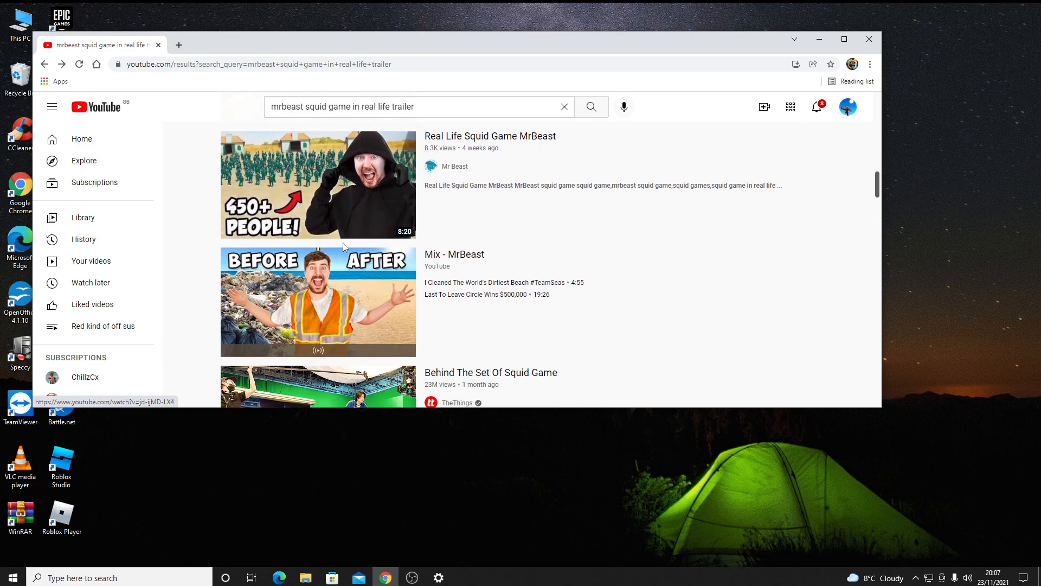
mouse_move(345, 218)
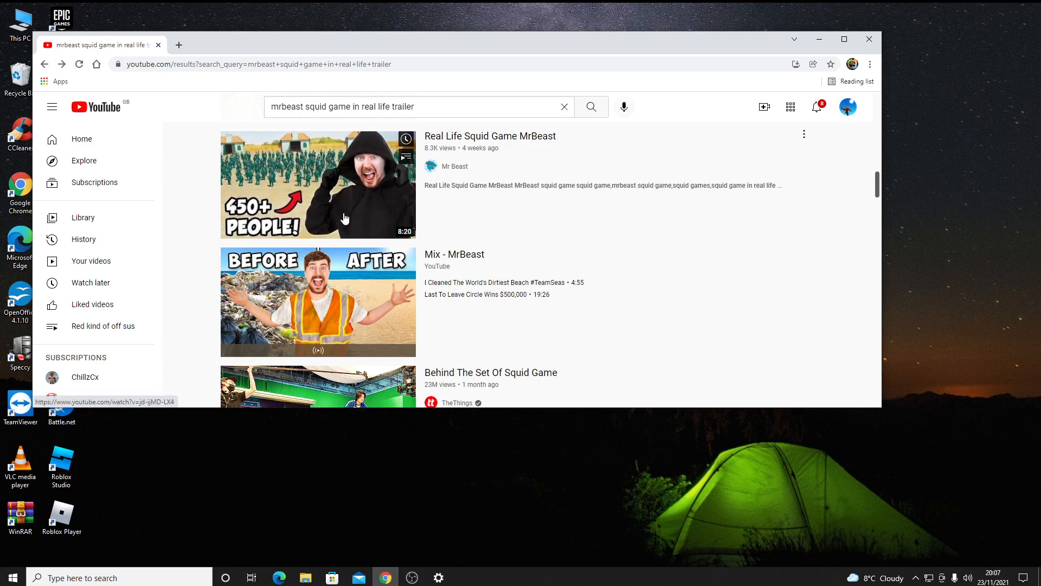
scroll(down, 3)
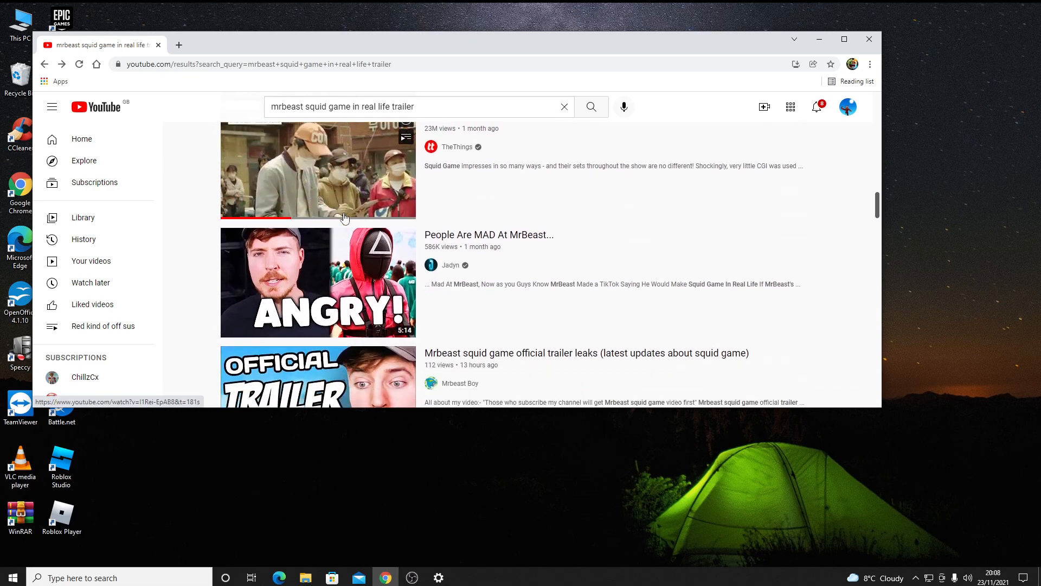
scroll(down, 3)
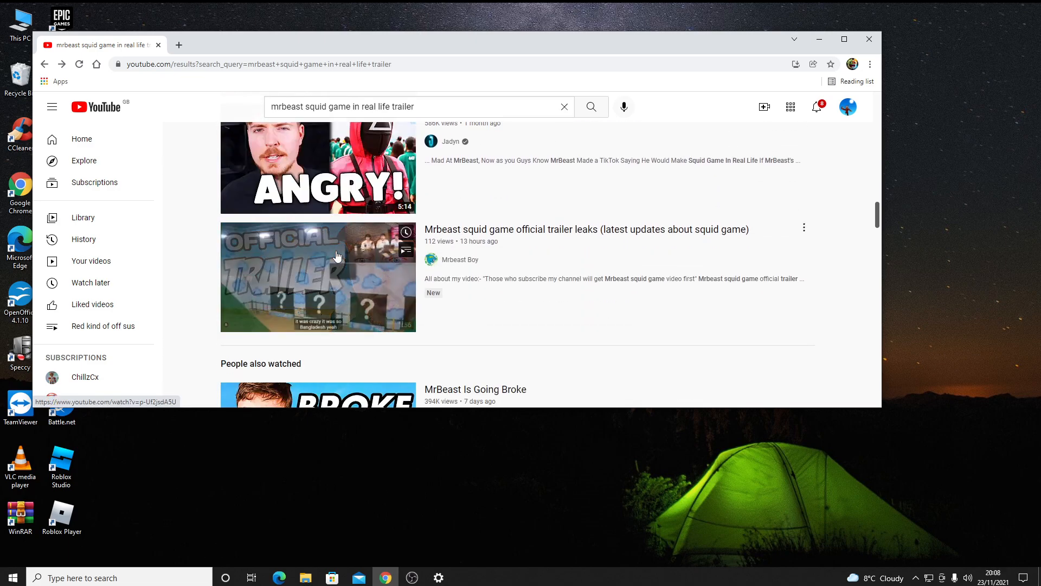
Play the 'Mrbeast squid game official trailer leaks' video through to 1:53
click(318, 277)
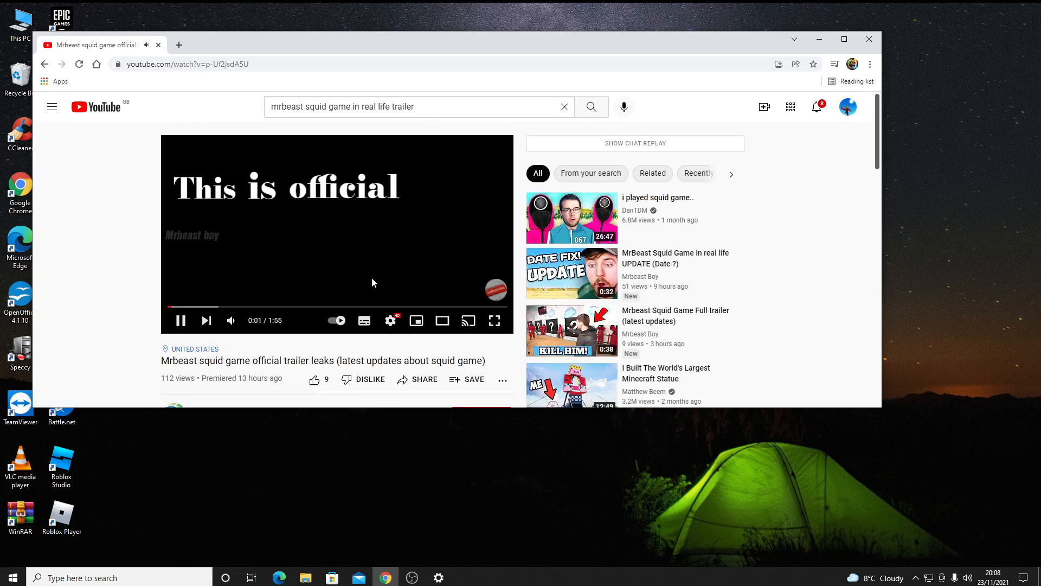
click(494, 320)
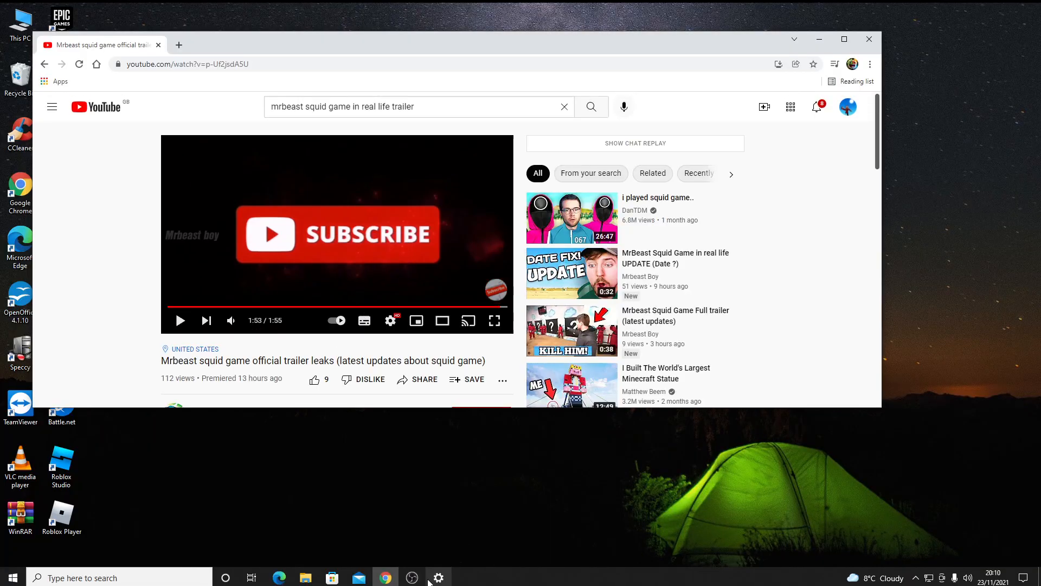
mouse_move(412, 576)
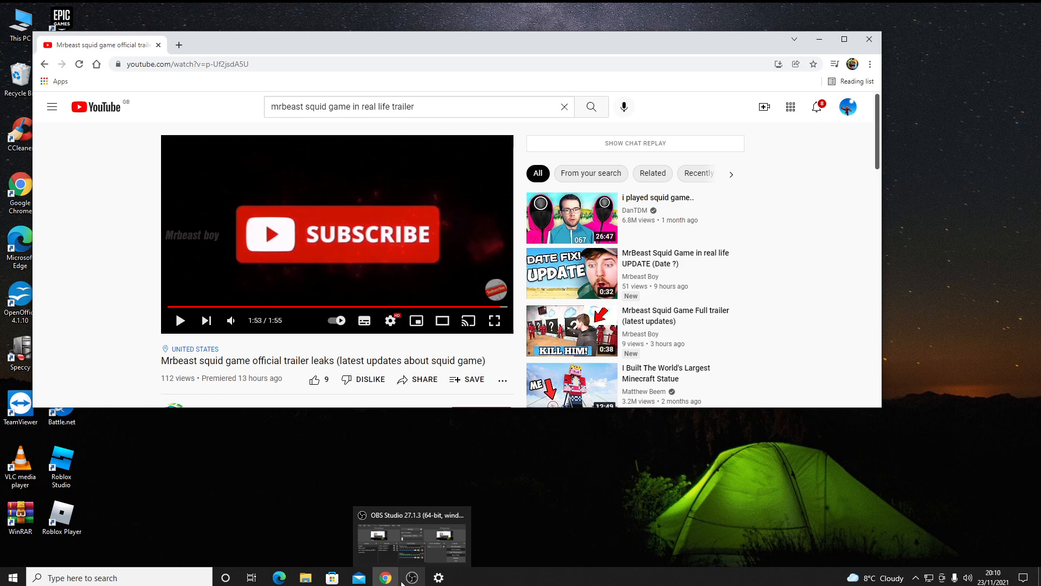
mouse_move(412, 576)
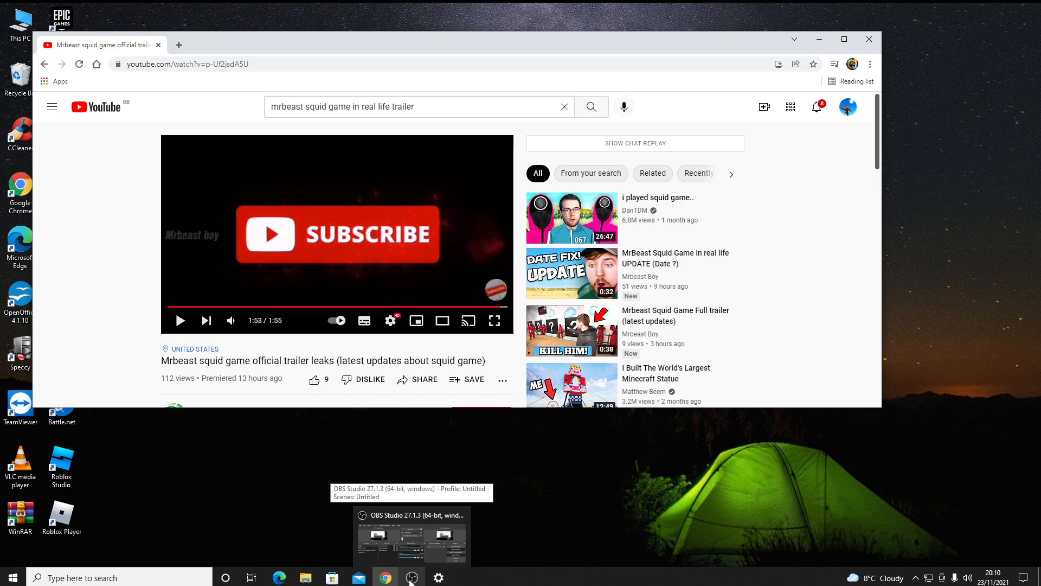